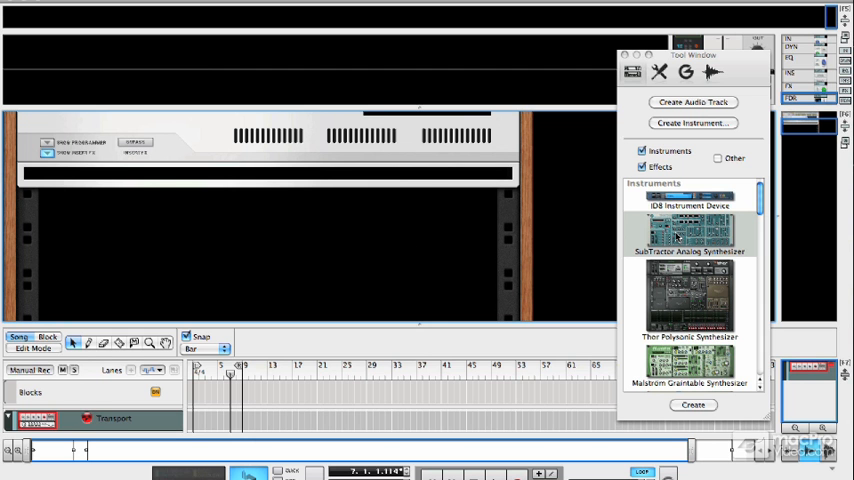
Step: Add a SubTractor Analog Synthesizer from the Instruments browser into the empty rack
click(690, 240)
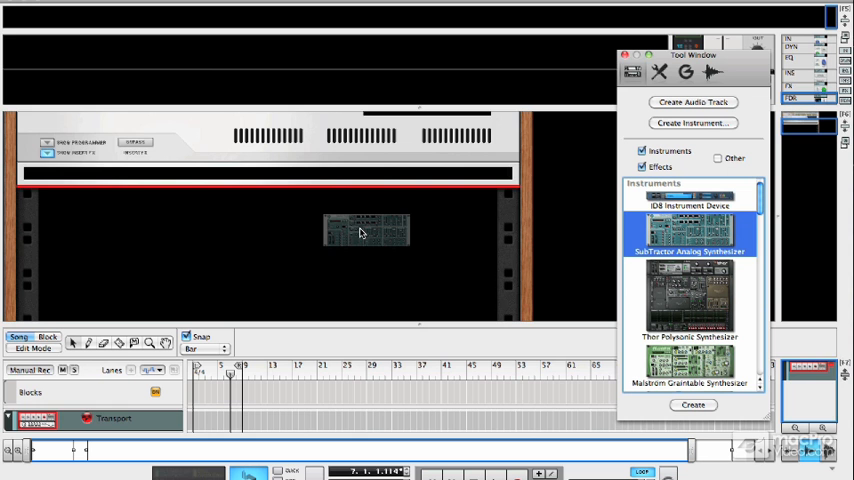
click(692, 404)
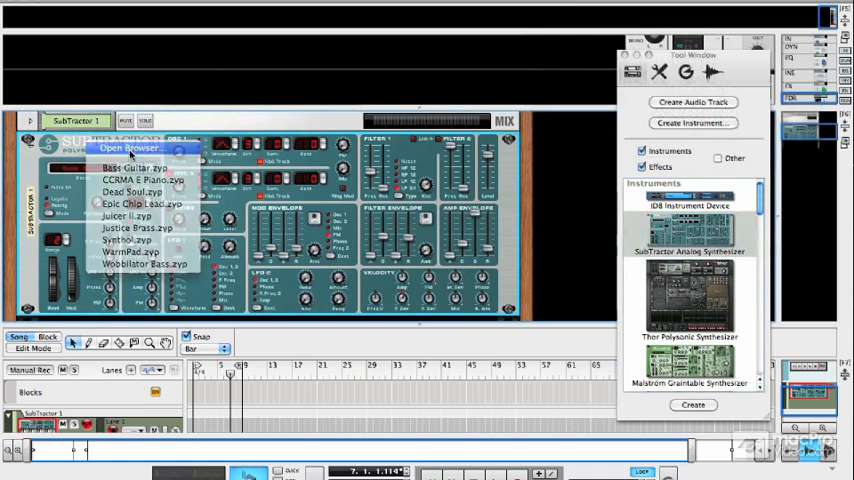
Step: Load a factory sound bank patch into the SubTractor from its patch browser
click(130, 148)
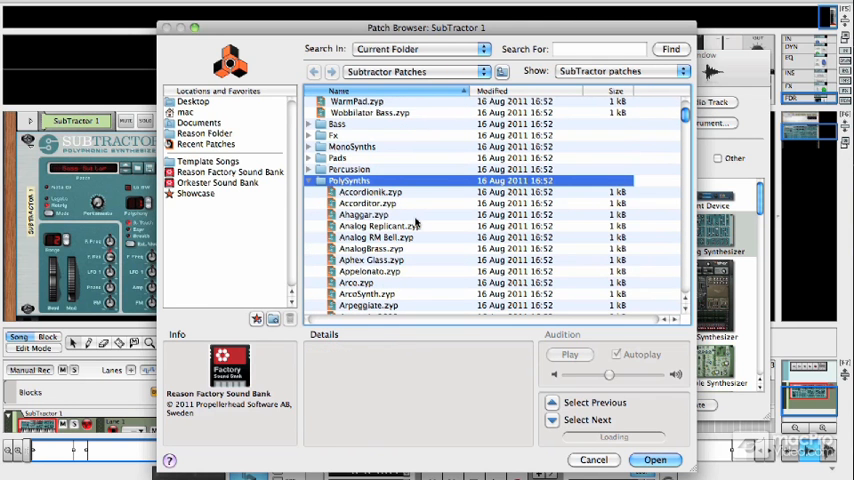
click(368, 204)
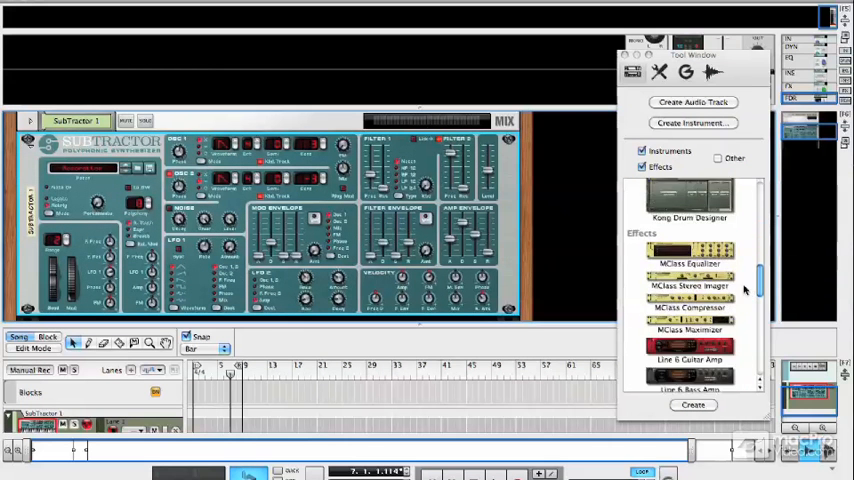
Step: Create a BV512 Digital Vocoder from the Effects list beneath the SubTractor
scroll(down, 3)
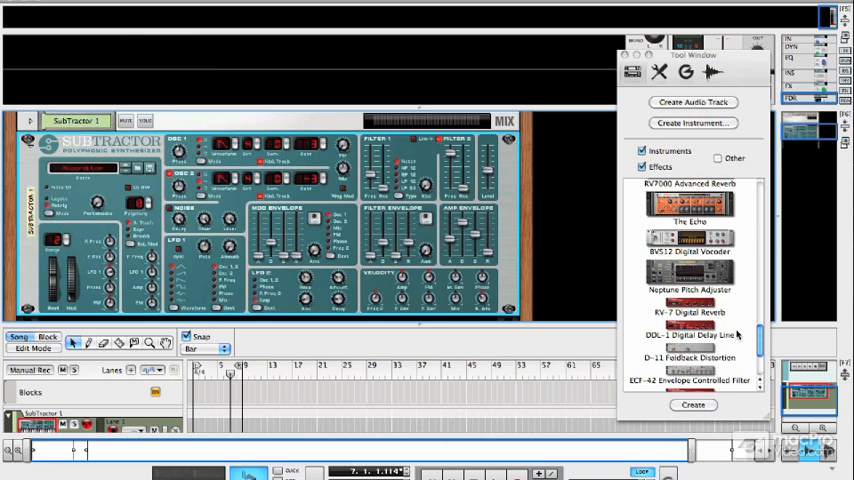
click(688, 244)
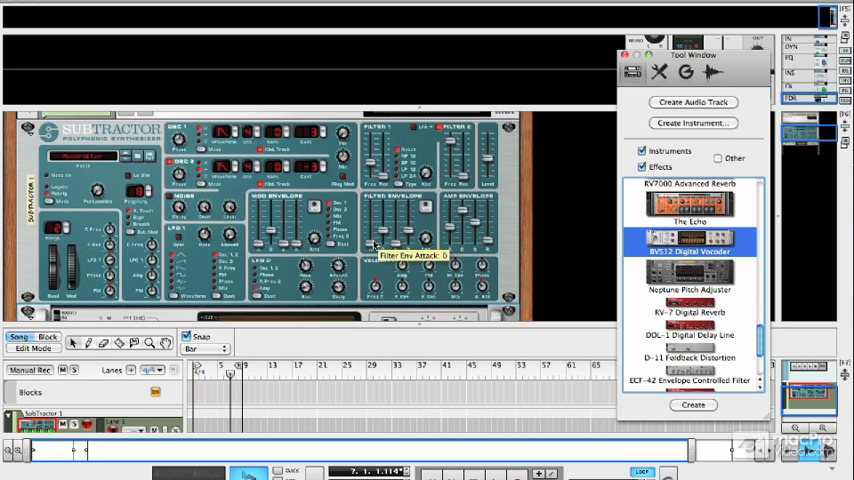
mouse_move(458, 212)
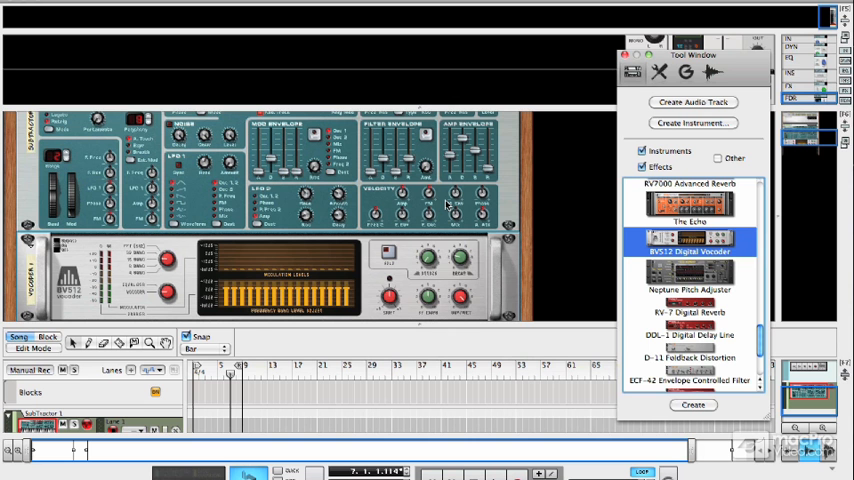
mouse_move(460, 194)
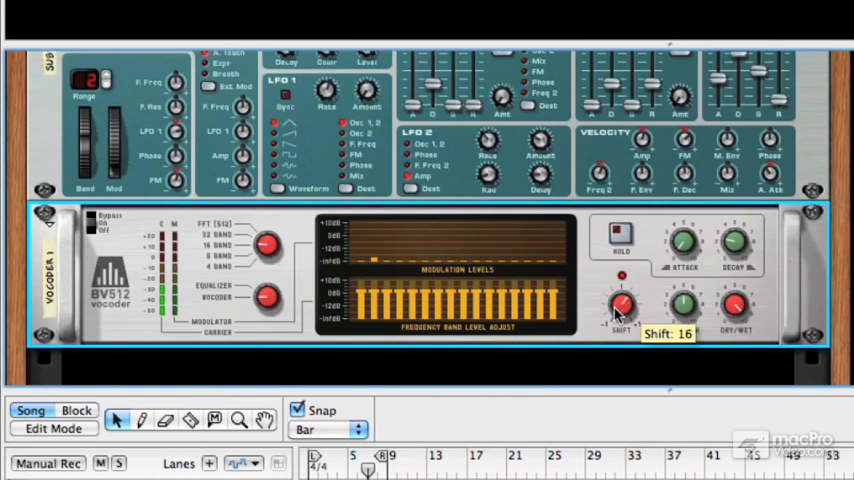
mouse_move(364, 256)
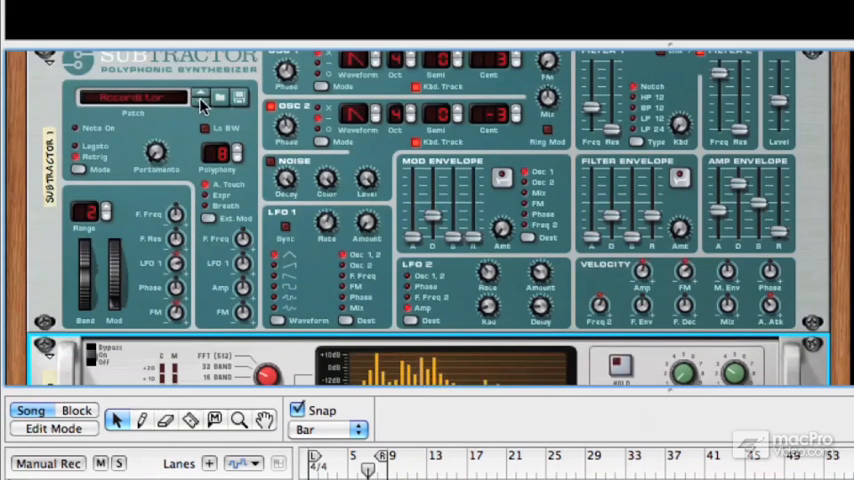
mouse_move(200, 98)
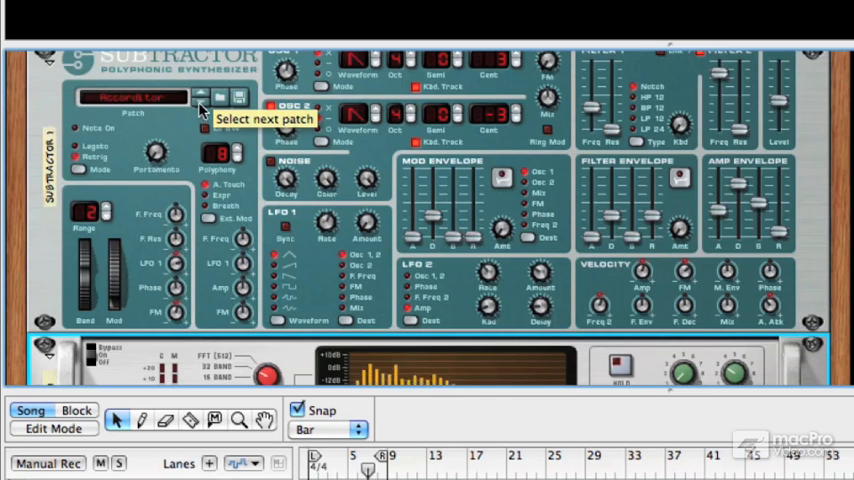
Step: Step the SubTractor two patches forward and toggle its Osc 2 on/off button
click(202, 98)
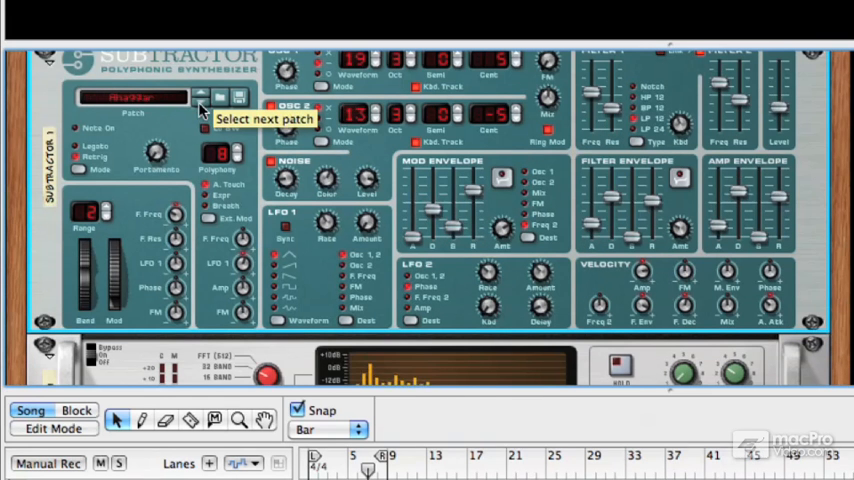
click(200, 98)
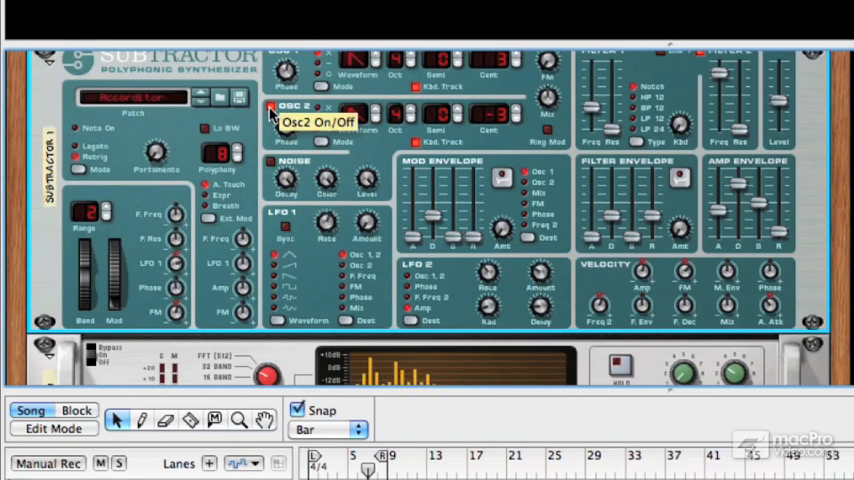
click(272, 108)
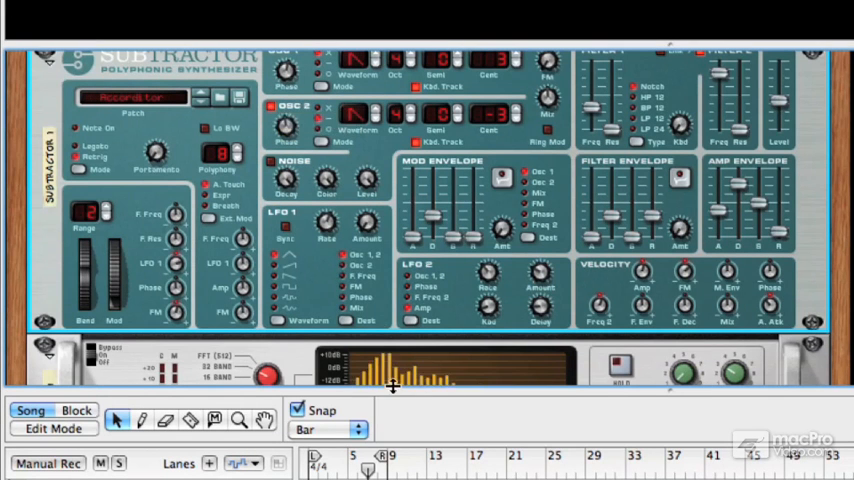
scroll(down, 3)
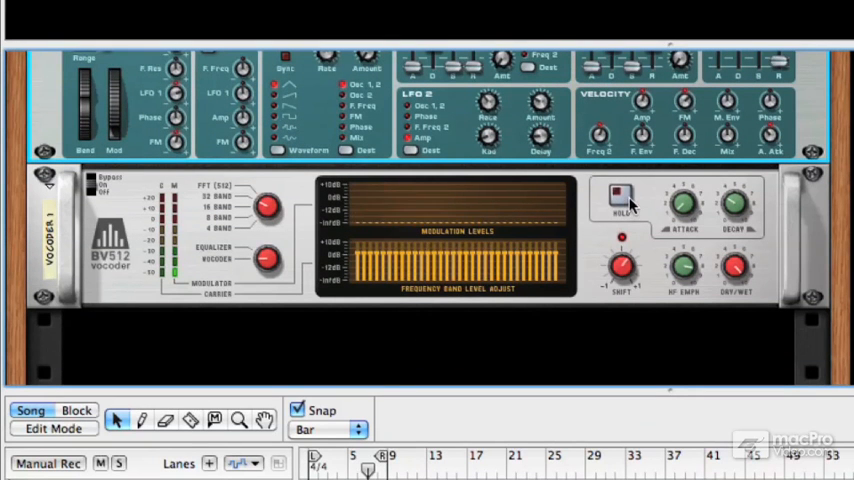
mouse_move(618, 196)
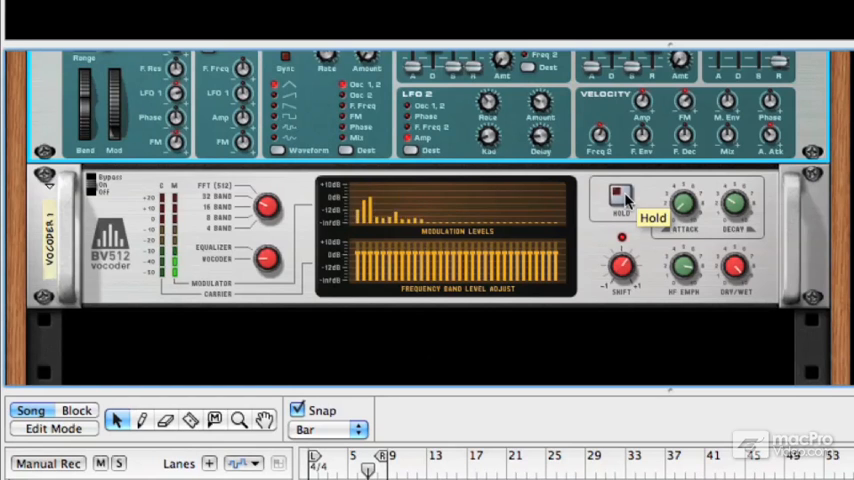
Step: Engage the BV512's Hold to freeze the modulator spectrum, then toggle it again
click(616, 196)
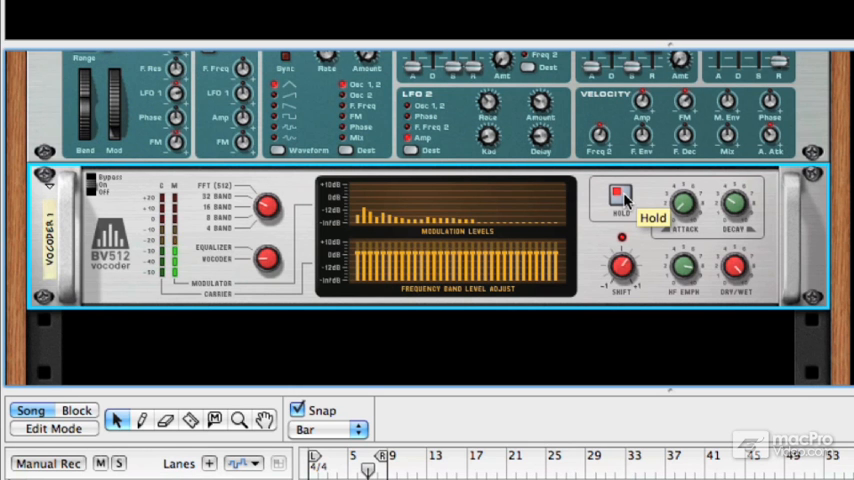
click(618, 196)
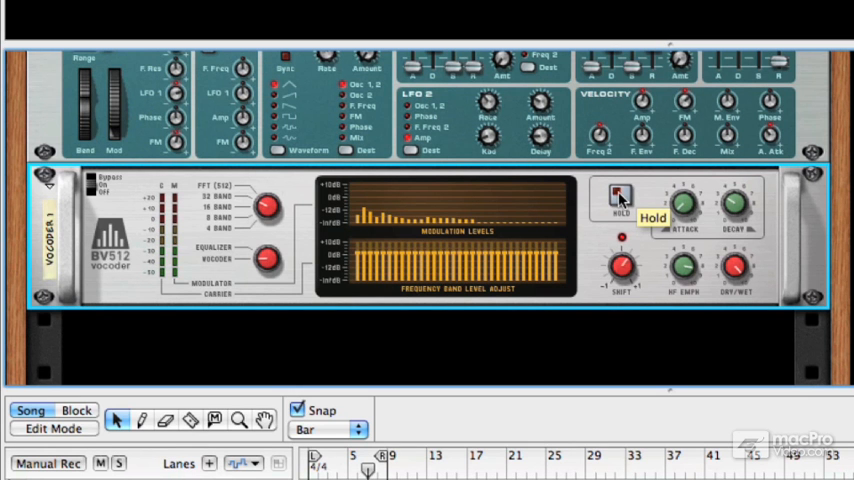